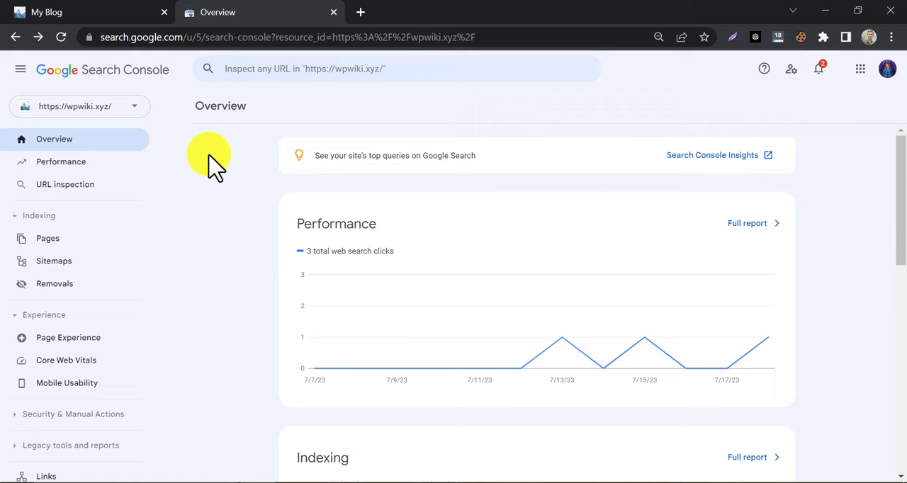
mouse_move(197, 154)
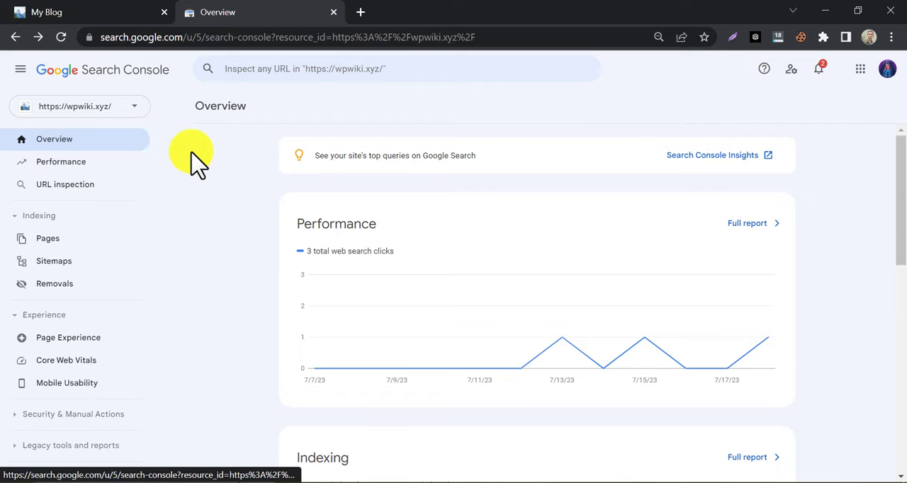
- Keep the wpwiki.xyz property selected and open its Sitemaps report under Indexing
left_click(78, 105)
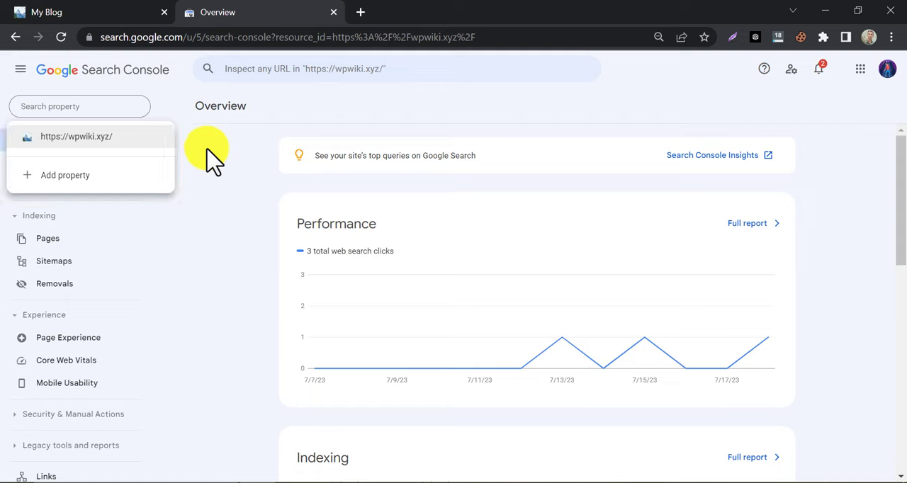
left_click(76, 136)
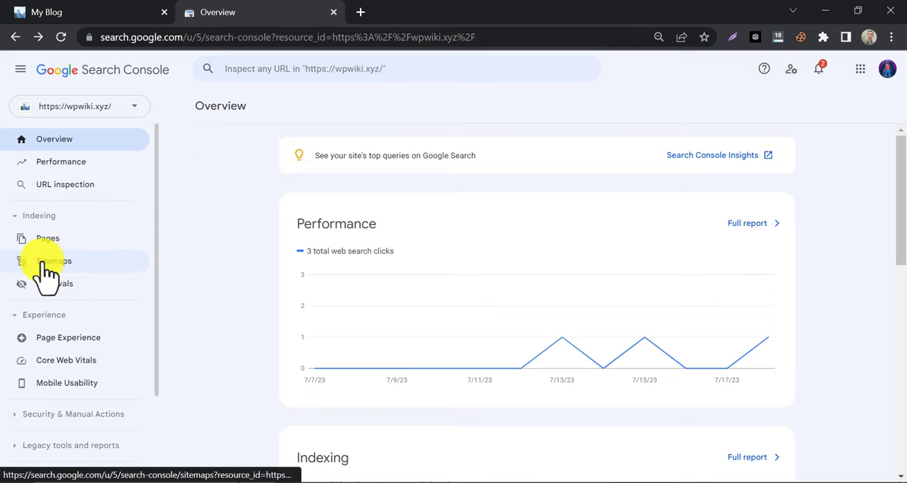
left_click(53, 261)
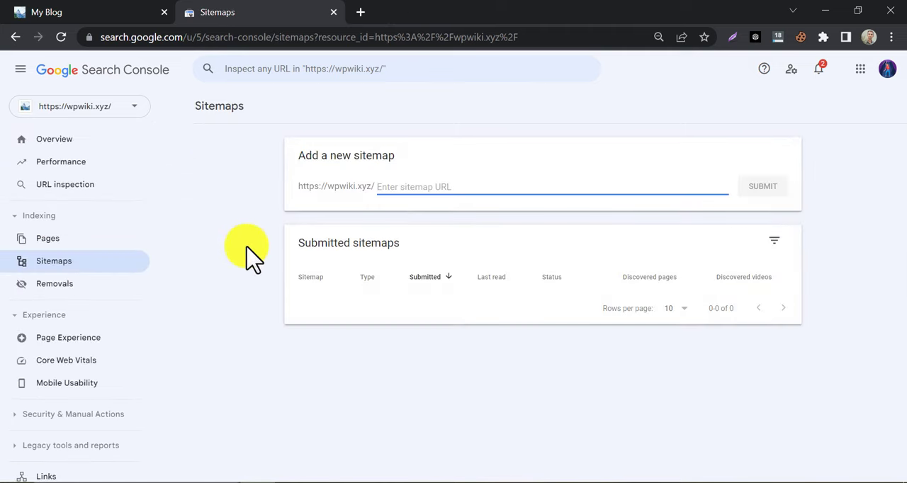
mouse_move(355, 220)
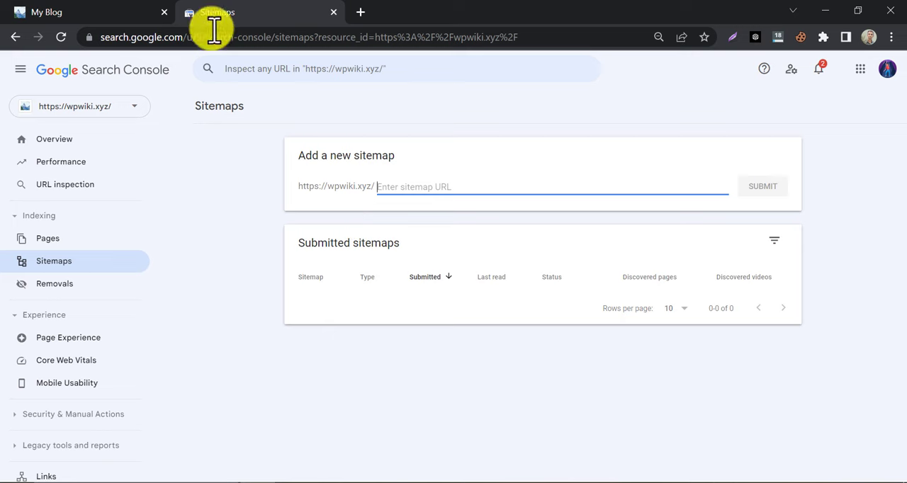
- Load wpwiki.xyz/wp-sitemap.xml in the My Blog tab
left_click(46, 12)
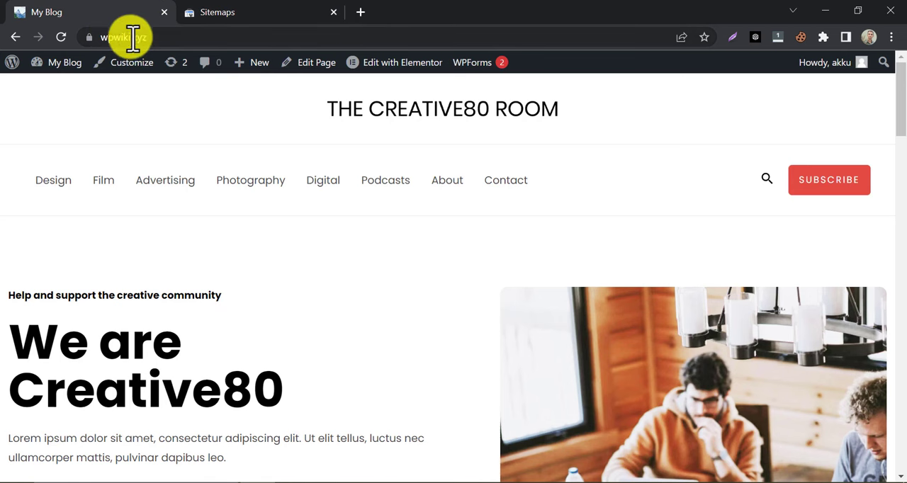
left_click(120, 37)
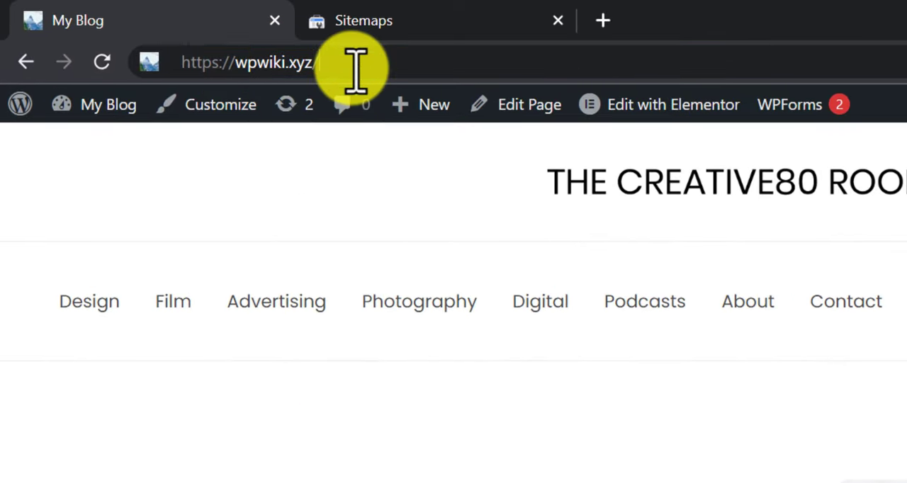
type("sitemap.xml")
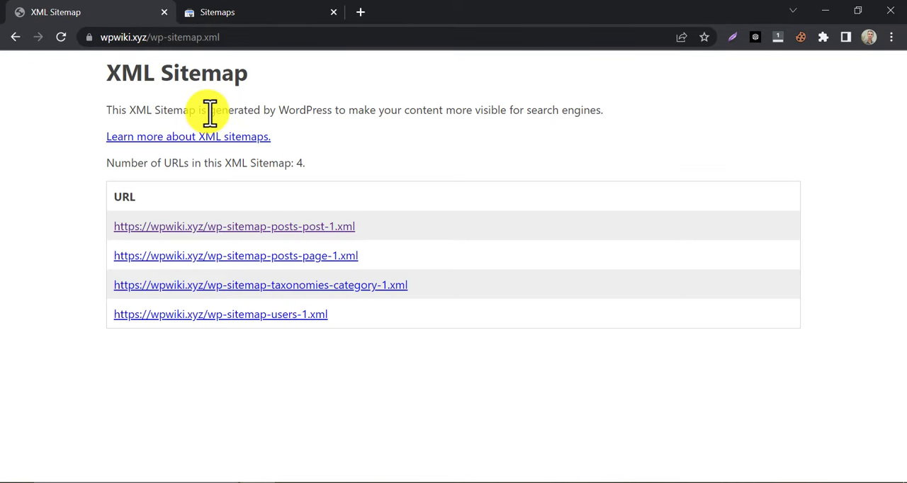
mouse_move(208, 113)
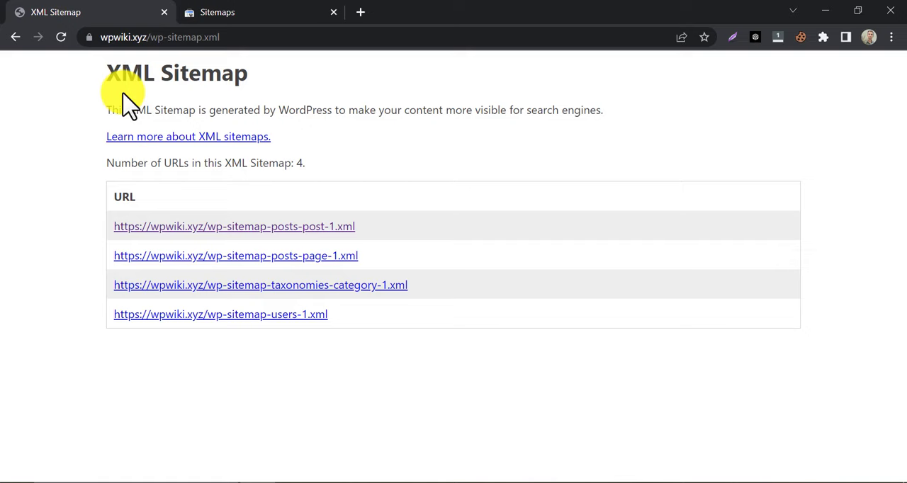
mouse_move(131, 78)
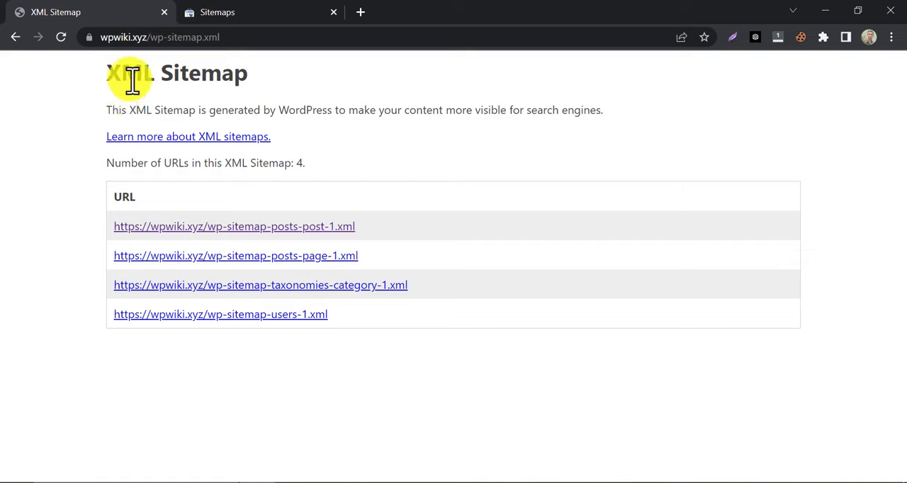
mouse_move(268, 209)
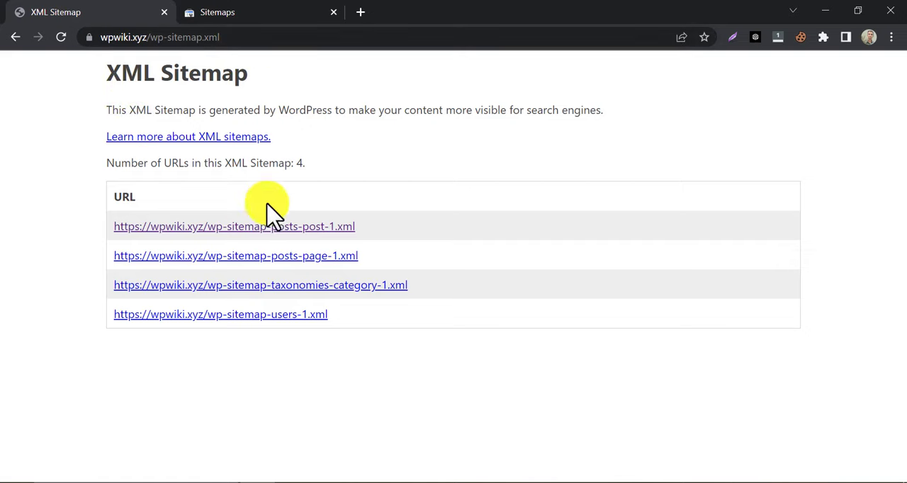
mouse_move(245, 230)
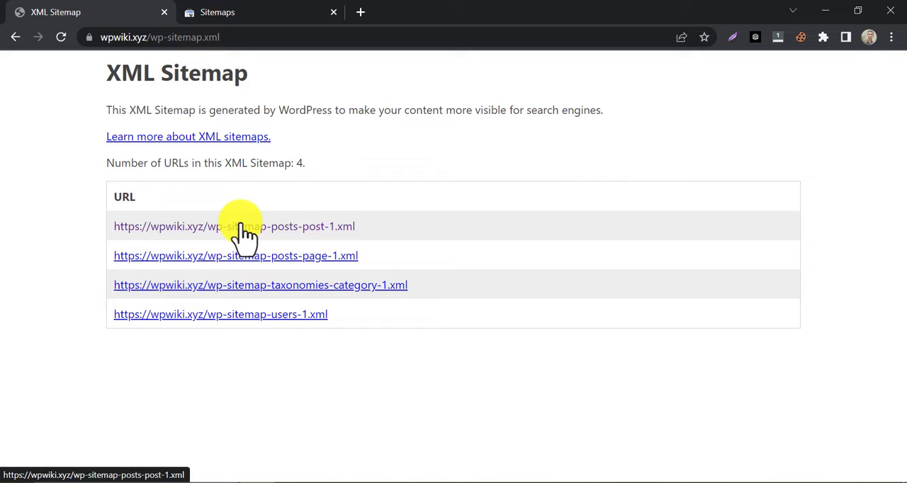
- View the posts-post-1 sub-sitemap, copy the wp-sitemap.xml address, and return to Sitemaps
left_click(234, 226)
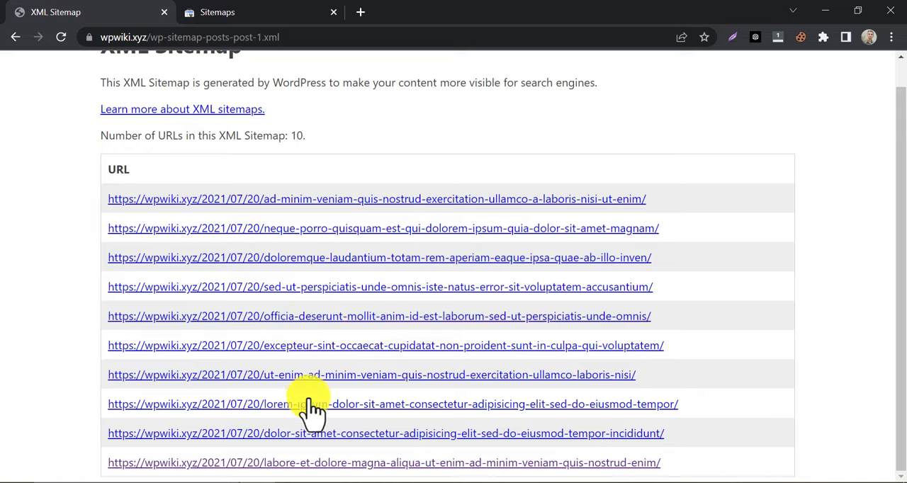
mouse_move(290, 209)
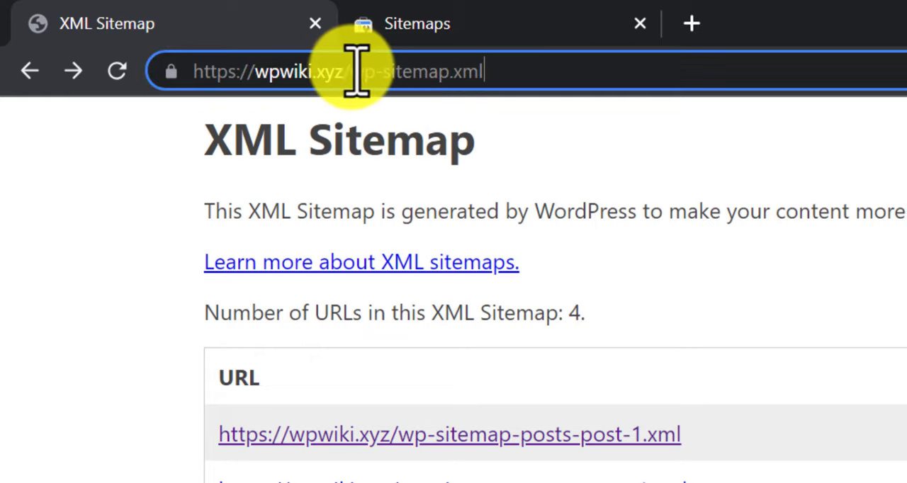
right_click(419, 71)
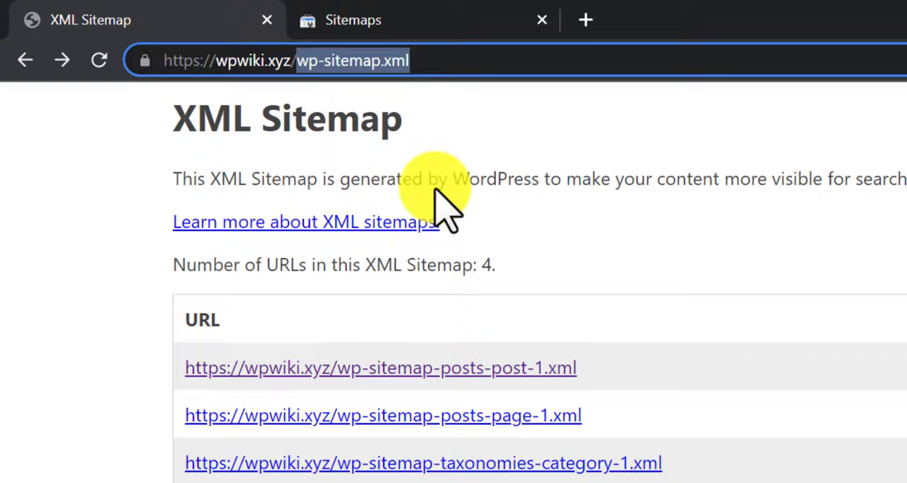
left_click(353, 20)
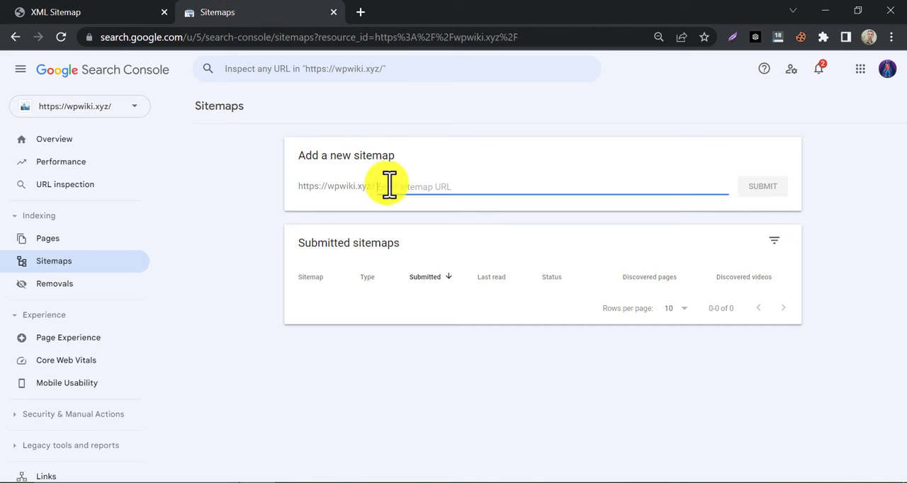
- Submit wp-sitemap.xml, dismiss the confirmation, and open its details page
type("sitemap.xml")
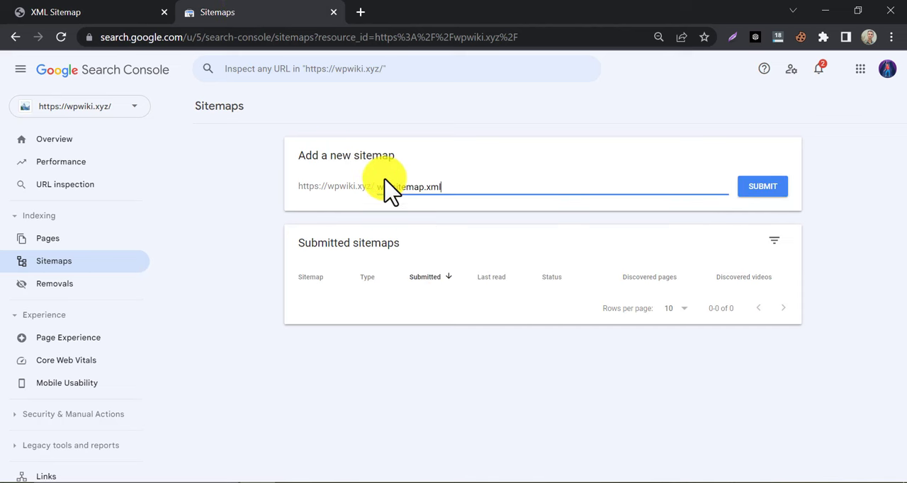
left_click(763, 185)
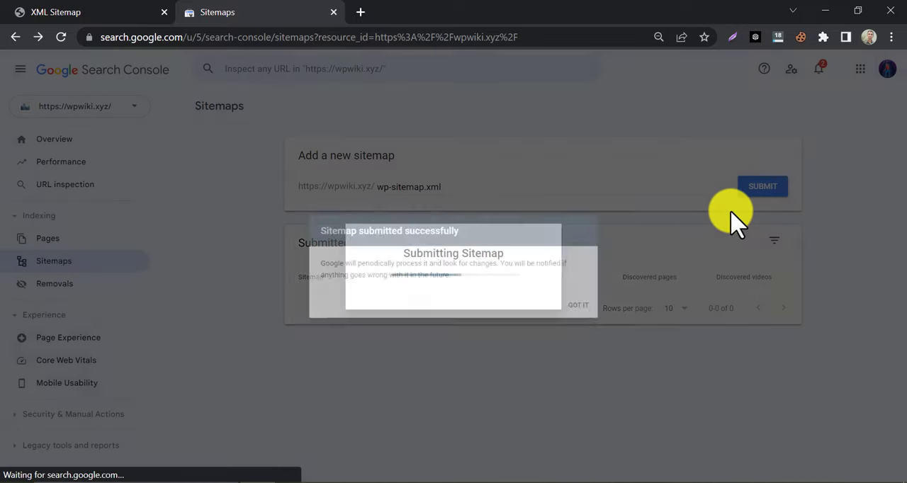
left_click(578, 305)
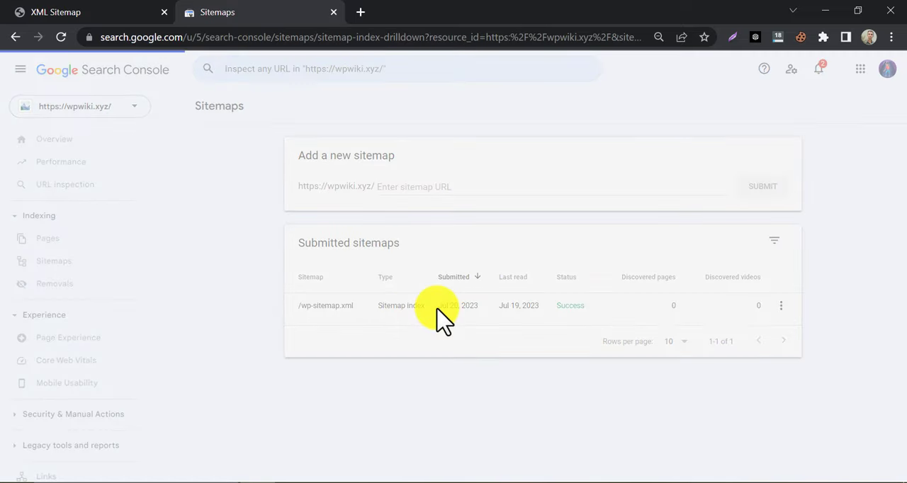
left_click(326, 305)
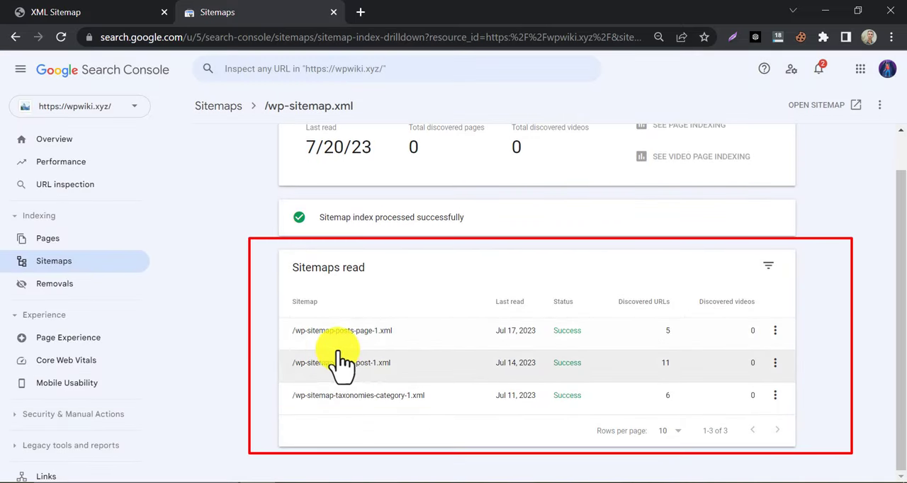
mouse_move(352, 382)
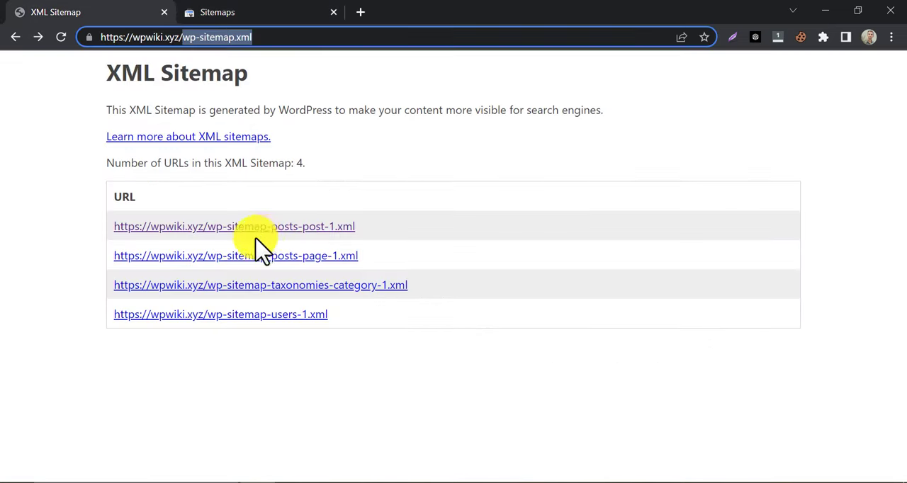
mouse_move(253, 333)
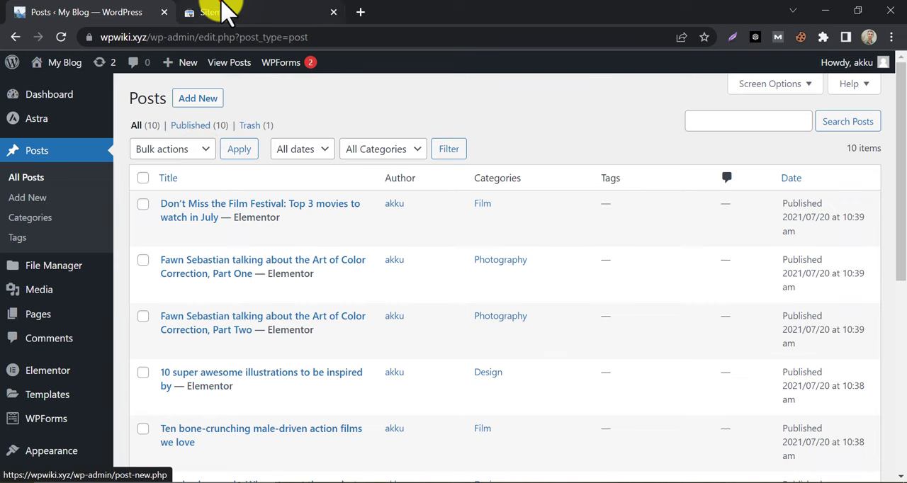
- Go back to the Search Console Sitemaps tab
left_click(212, 12)
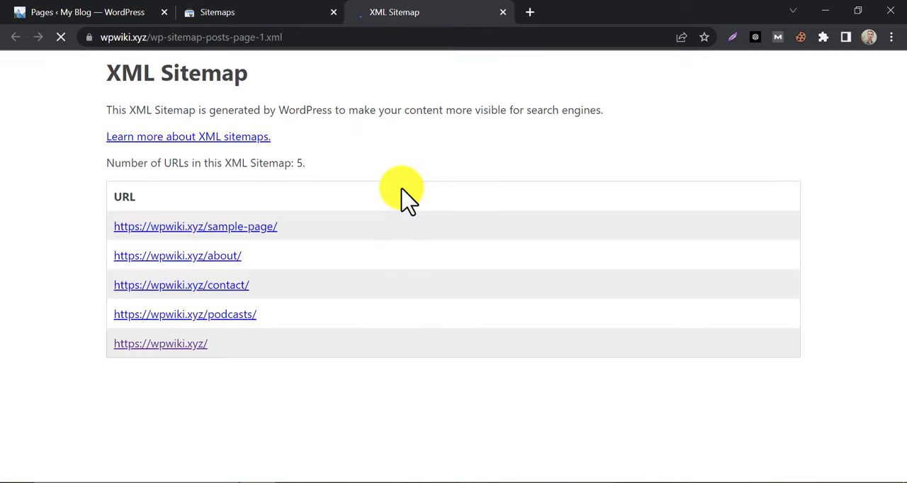
mouse_move(241, 124)
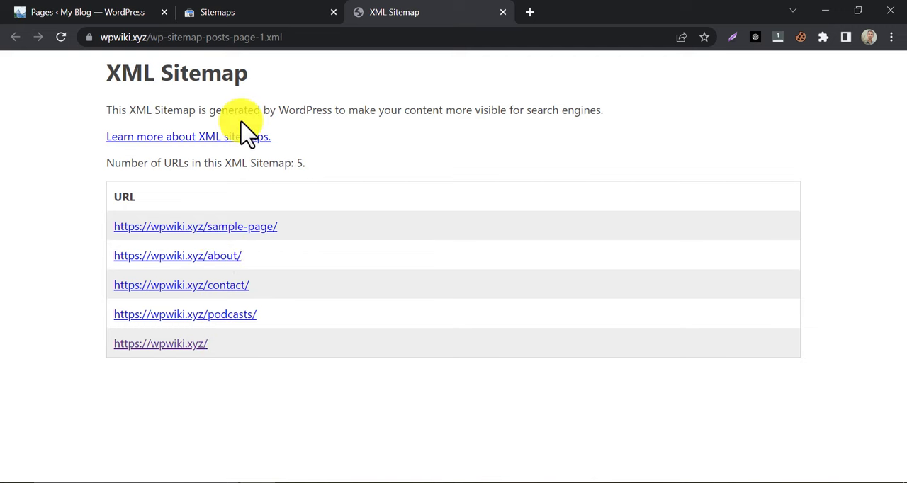